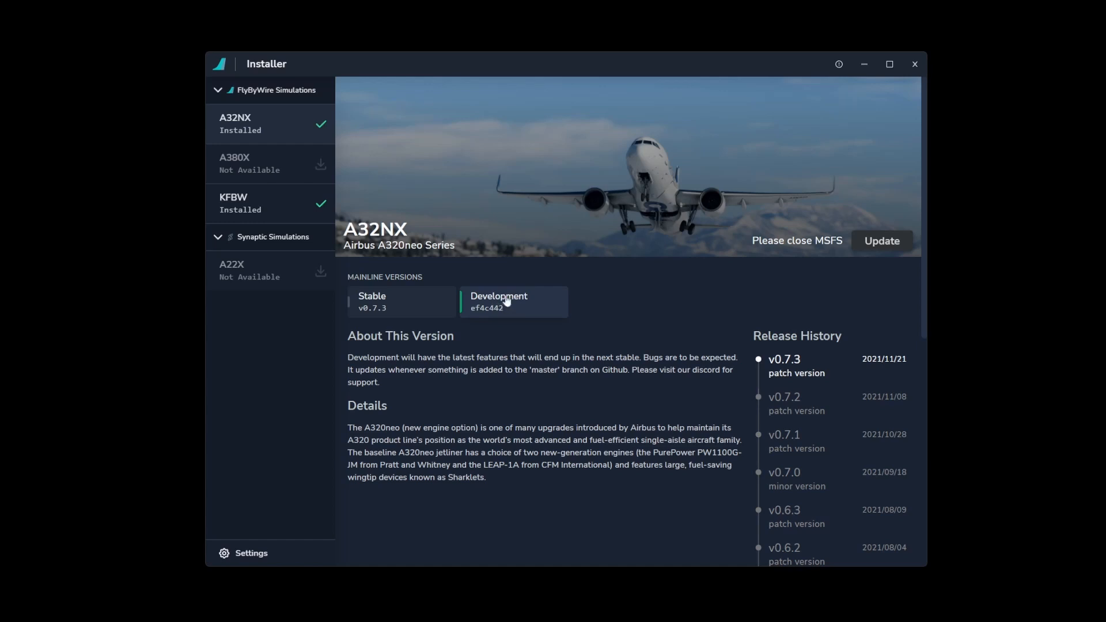
{"action": "mouse_move", "coordinate": [516, 304]}
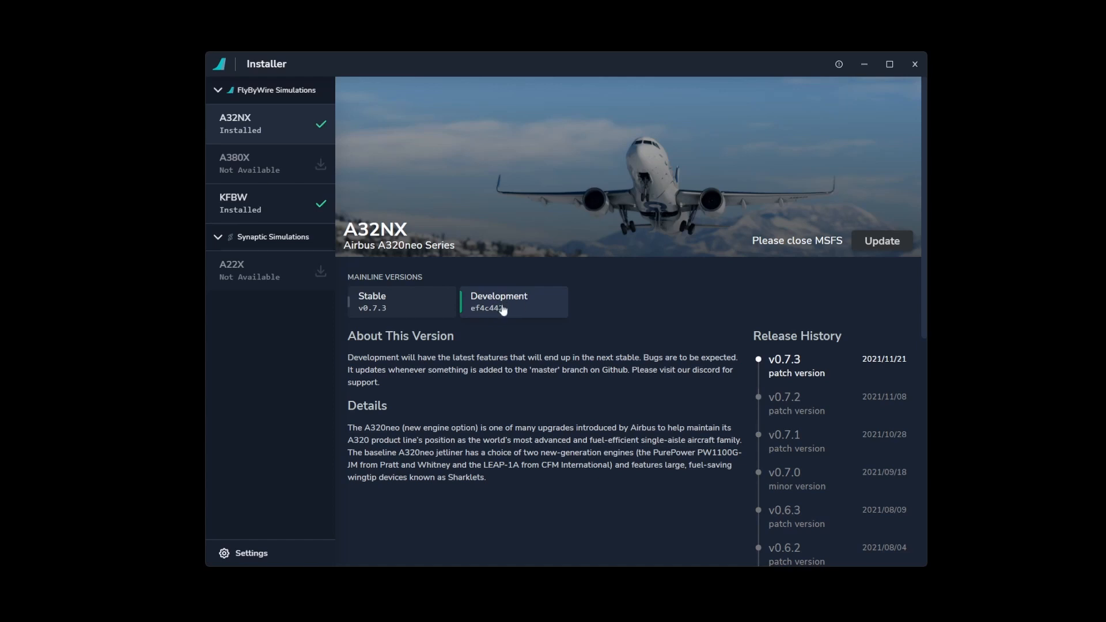
{"action": "mouse_move", "coordinate": [503, 312]}
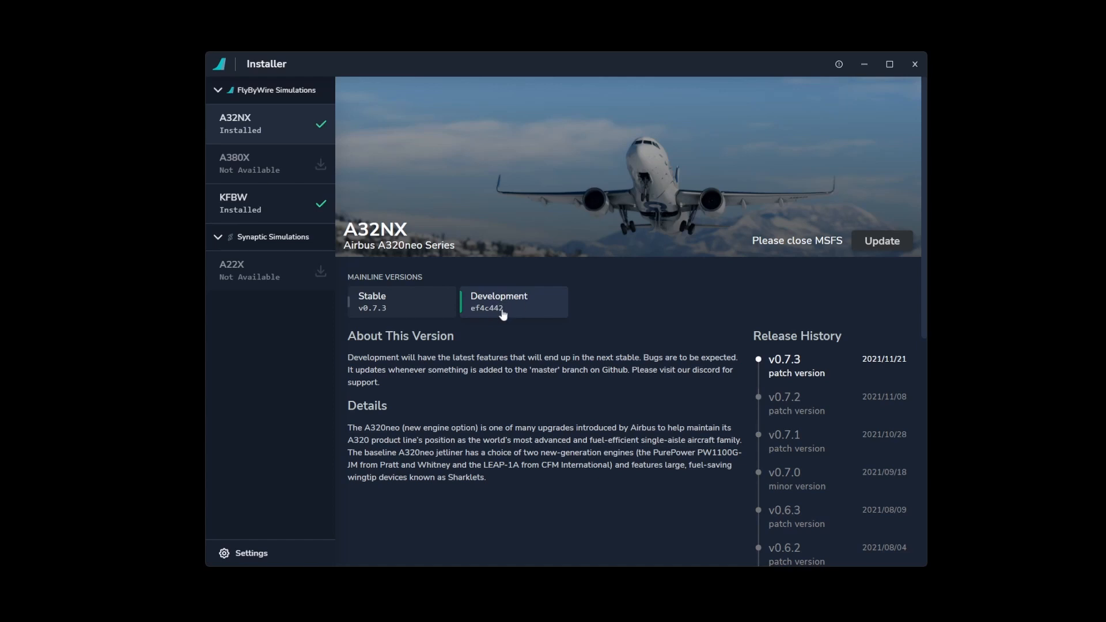
{"action": "mouse_move", "coordinate": [833, 253]}
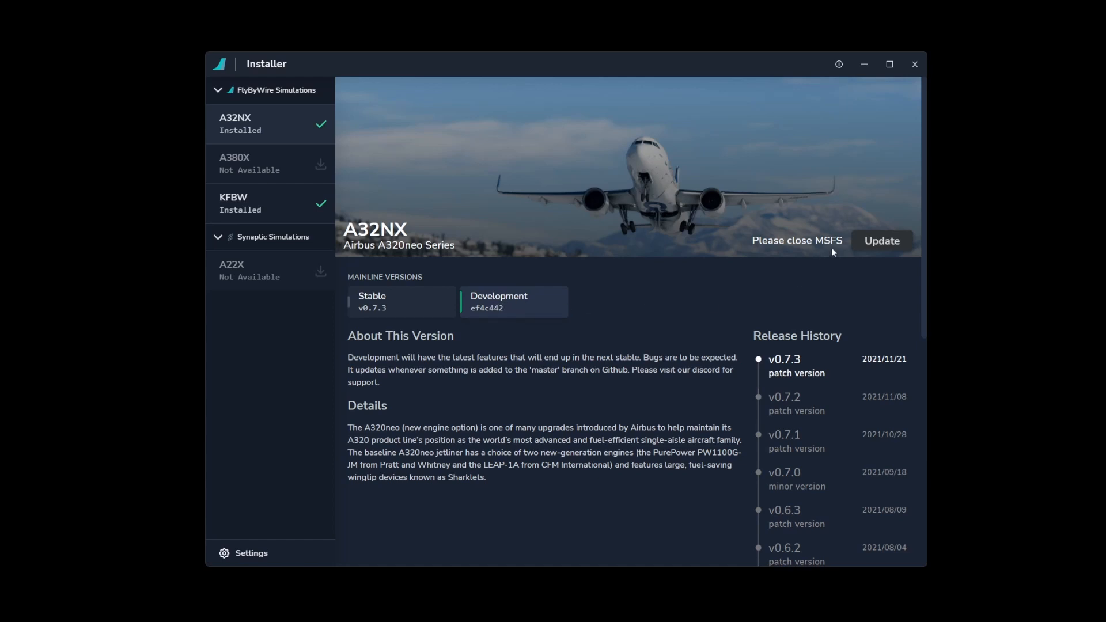
{"action": "mouse_move", "coordinate": [859, 257]}
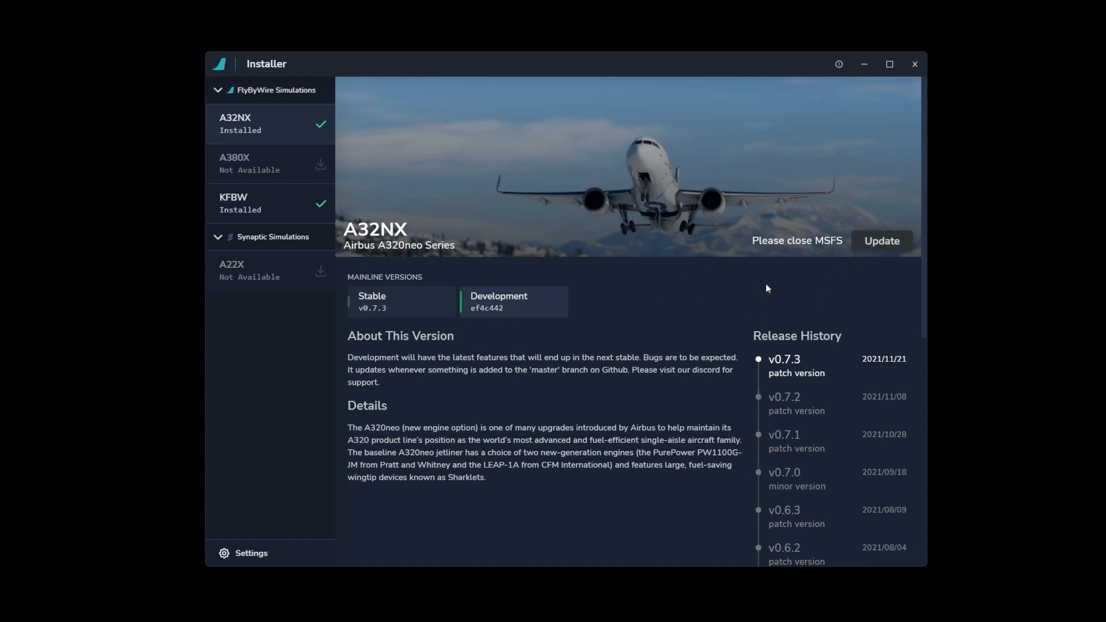
{"action": "mouse_move", "coordinate": [788, 279]}
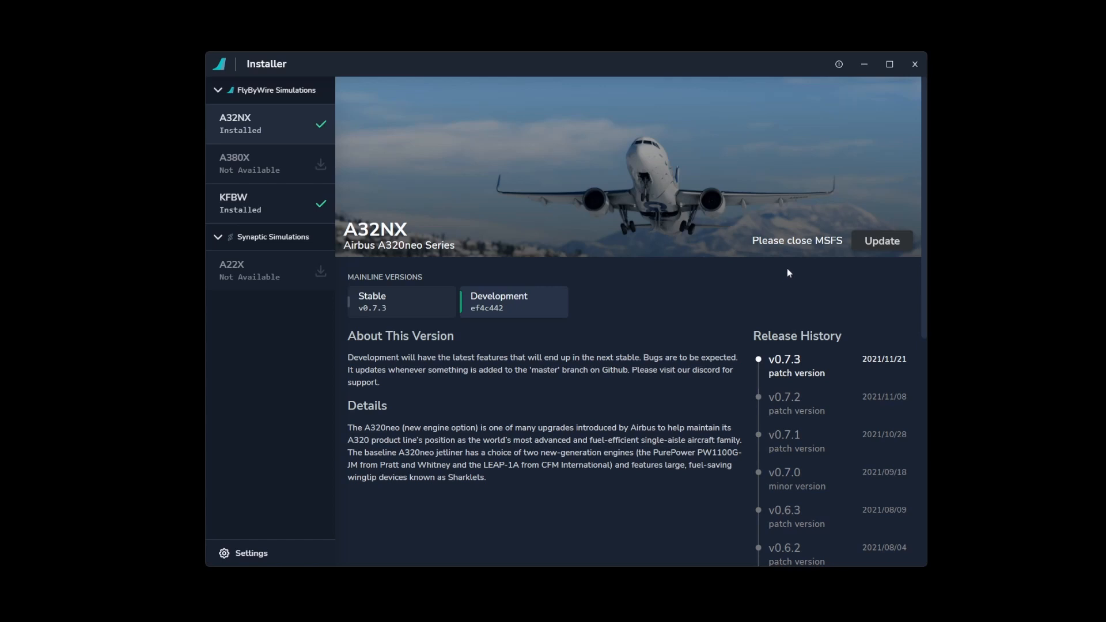
{"action": "mouse_move", "coordinate": [583, 297]}
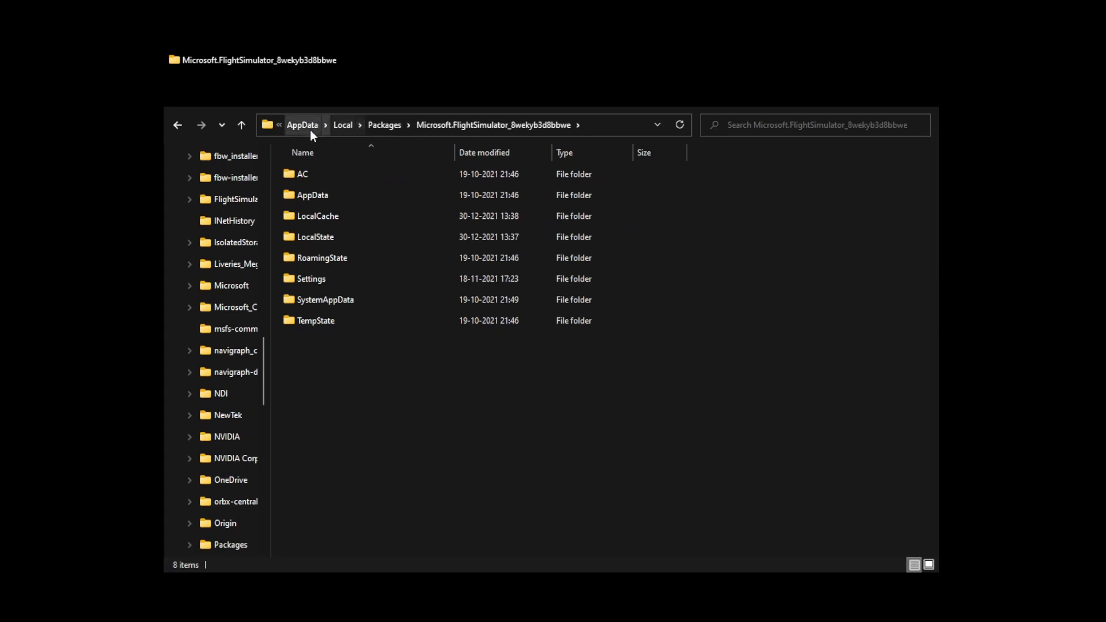
- Navigate through LocalCache > Packages > Community into the flybywire-aircraft-a320-neo package folder
{"action": "left_click", "coordinate": [312, 195]}
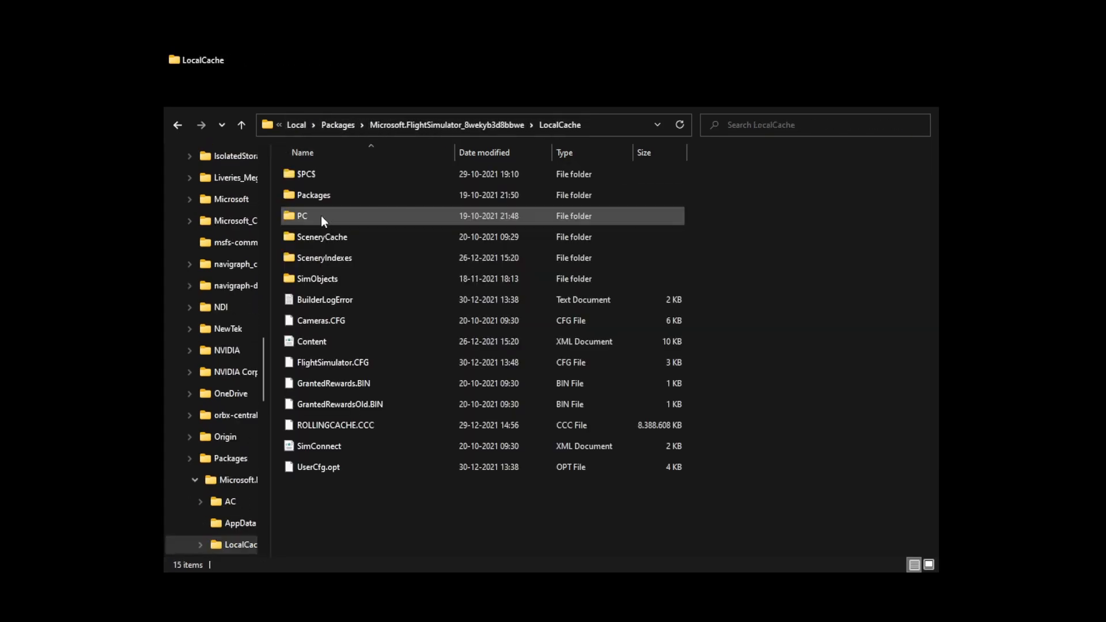
{"action": "double_click", "coordinate": [314, 195]}
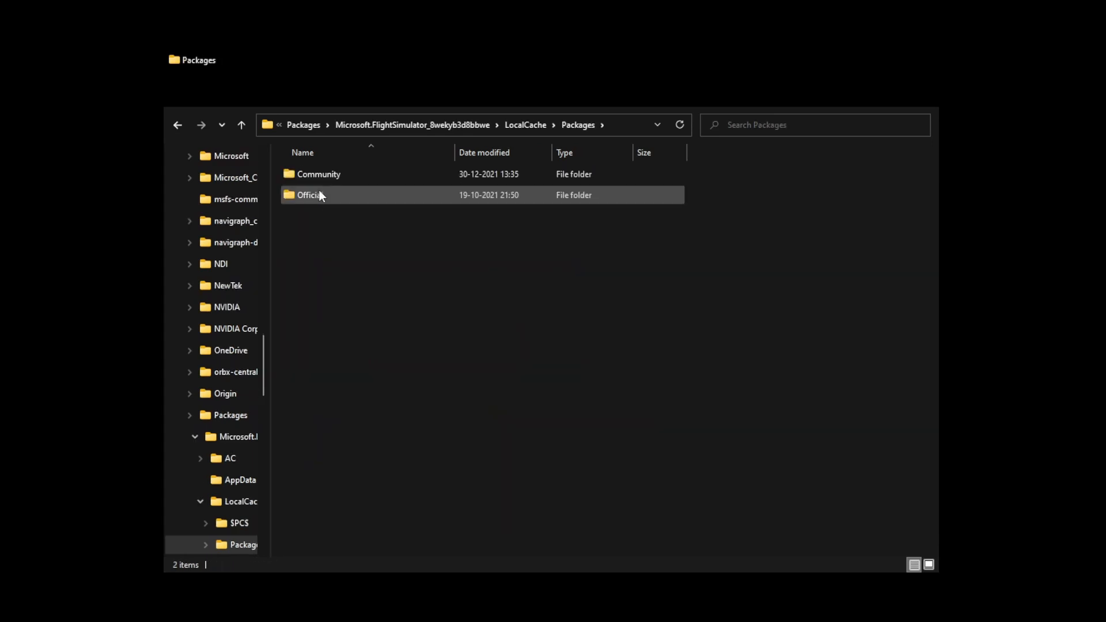
{"action": "double_click", "coordinate": [320, 174]}
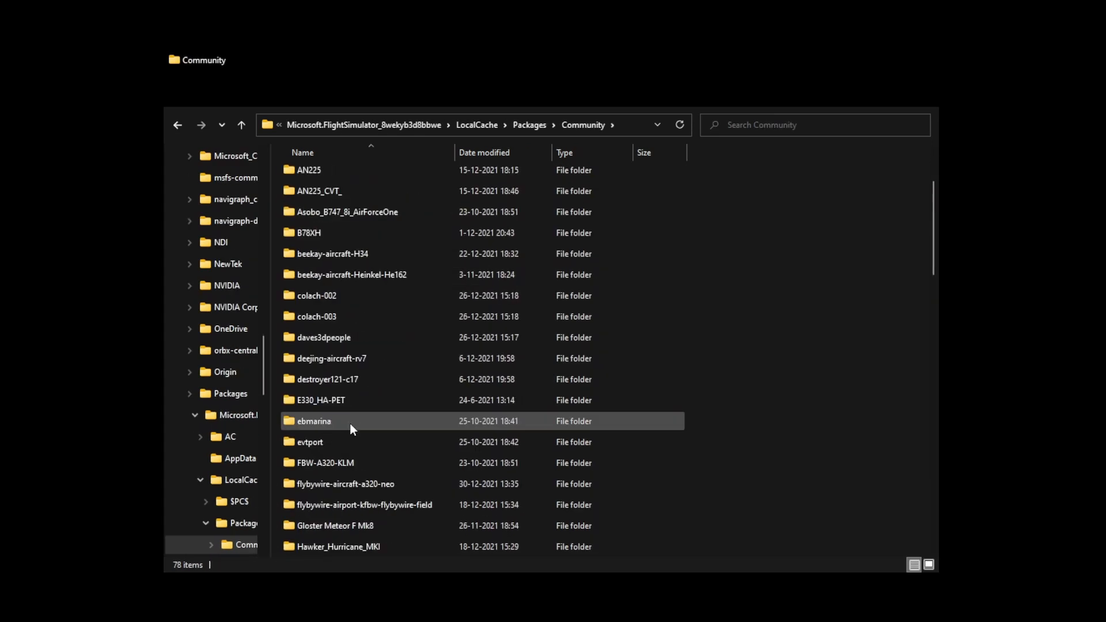
{"action": "scroll", "scroll_direction": "down", "scroll_amount": 3}
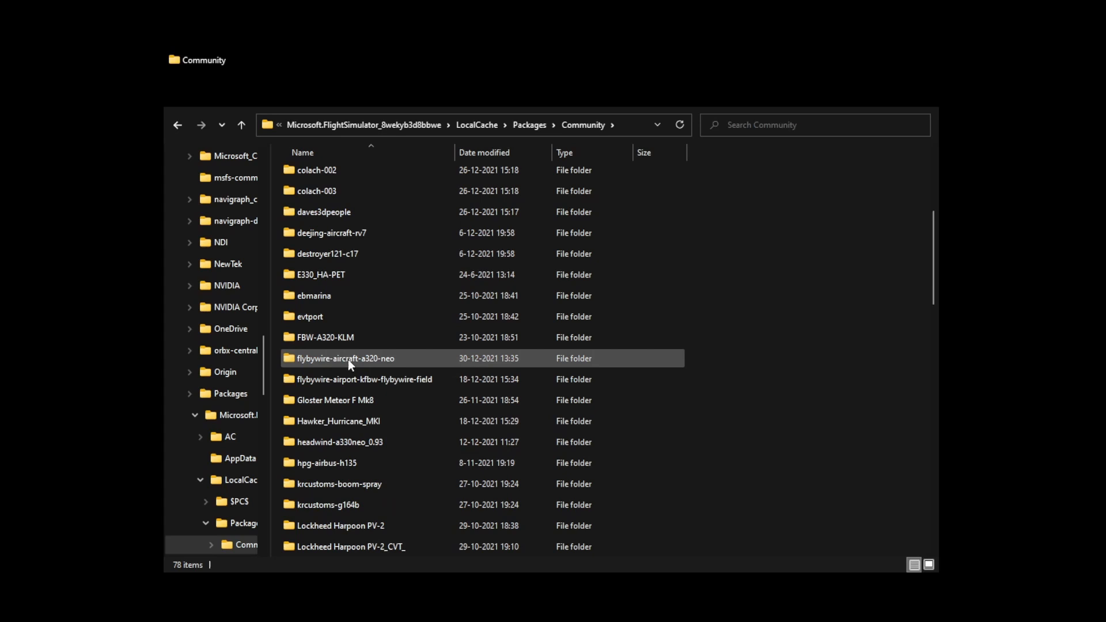
{"action": "double_click", "coordinate": [346, 358]}
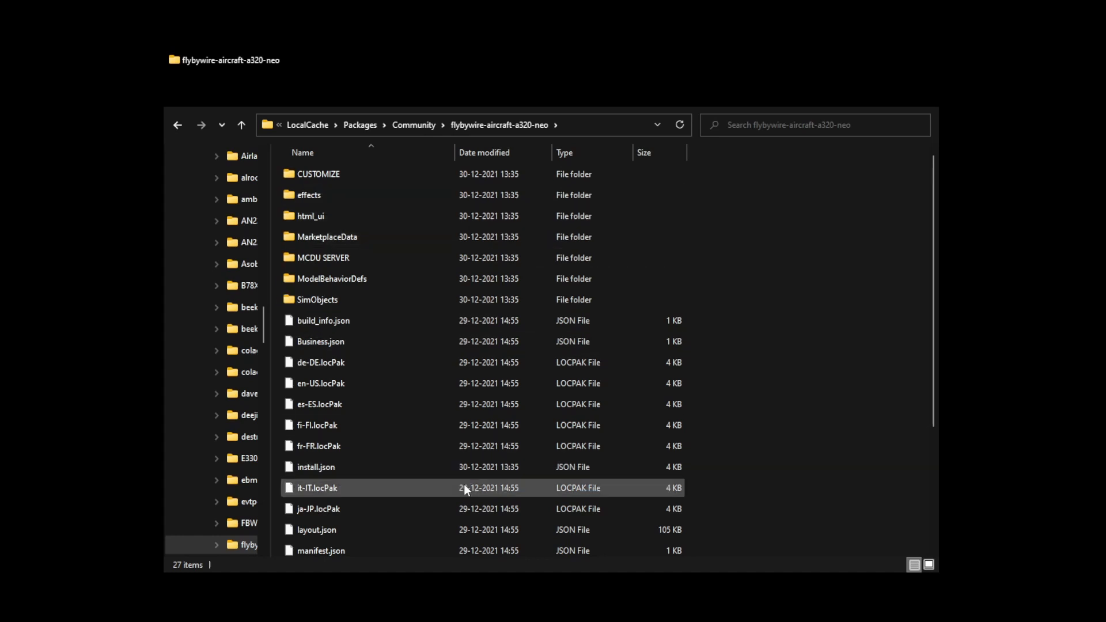
- Enter the MCDU SERVER folder containing the server application
{"action": "left_click", "coordinate": [322, 257]}
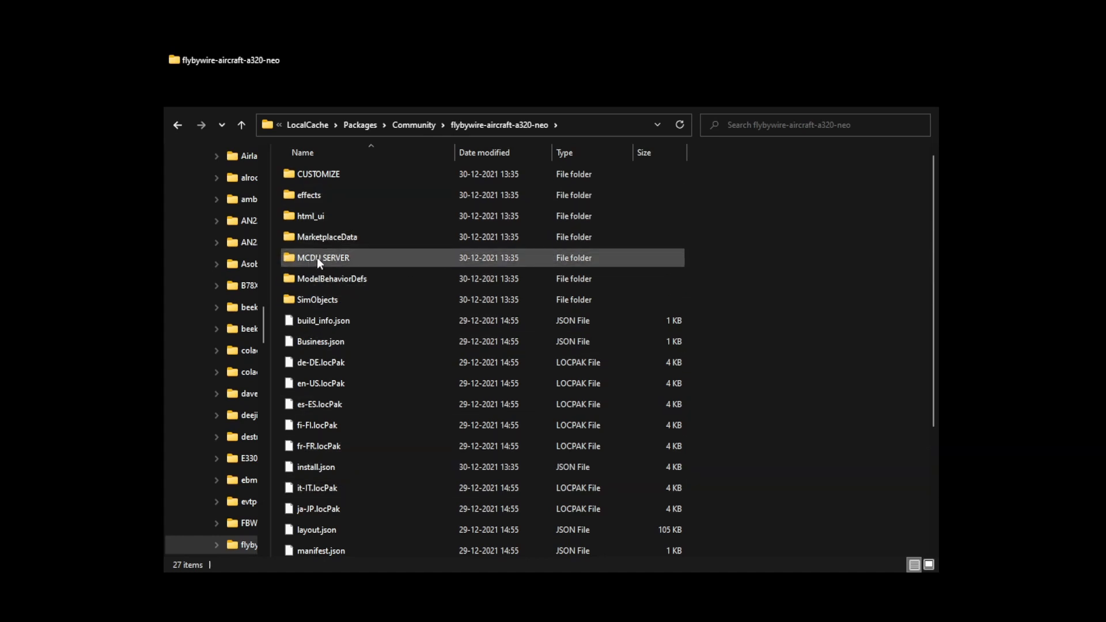
{"action": "double_click", "coordinate": [322, 257]}
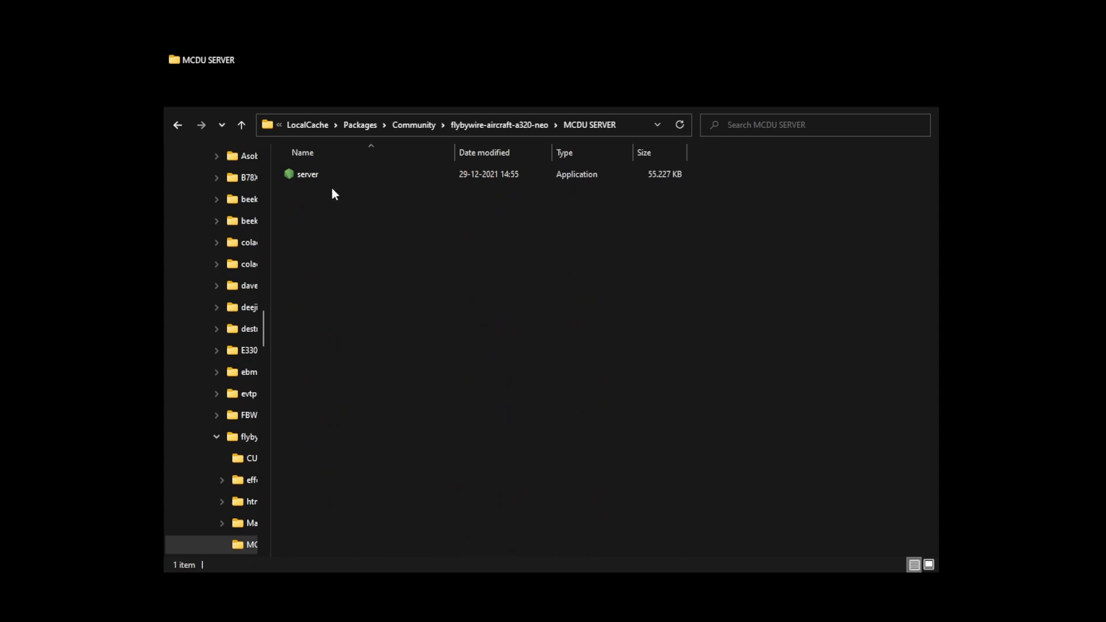
- Run the MCDU server application from the MCDU SERVER folder
{"action": "left_click", "coordinate": [307, 174]}
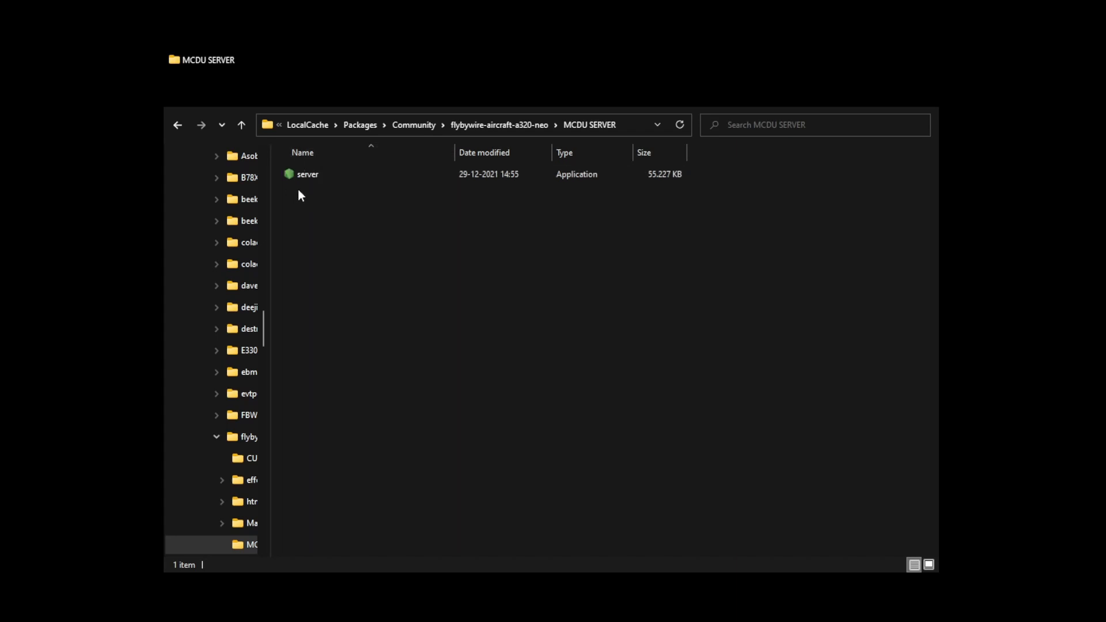
{"action": "left_click", "coordinate": [307, 174]}
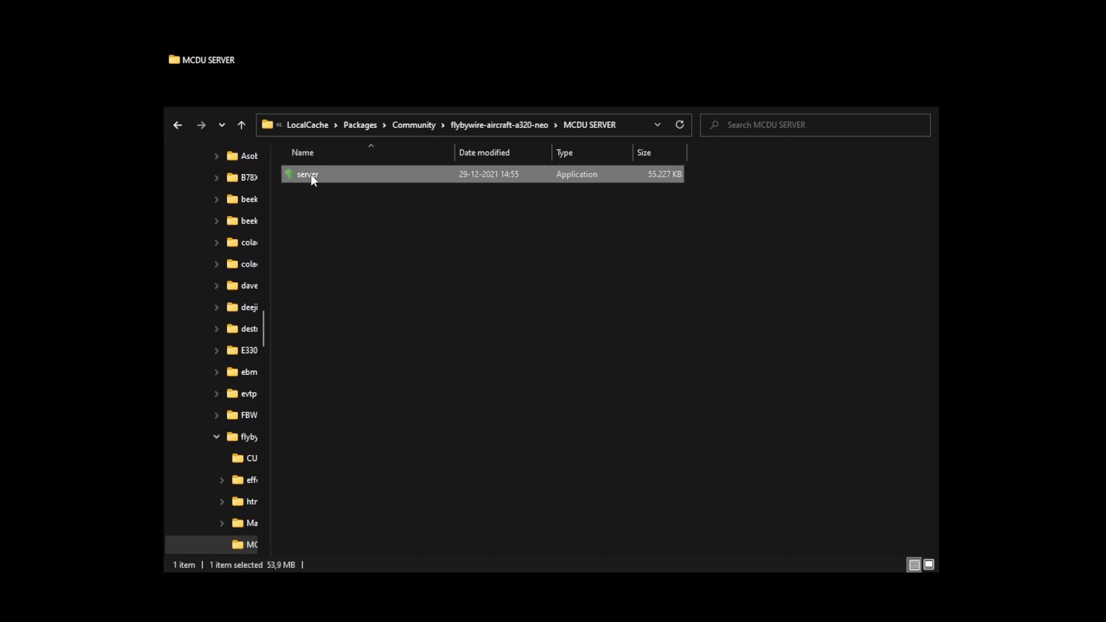
{"action": "double_click", "coordinate": [306, 174]}
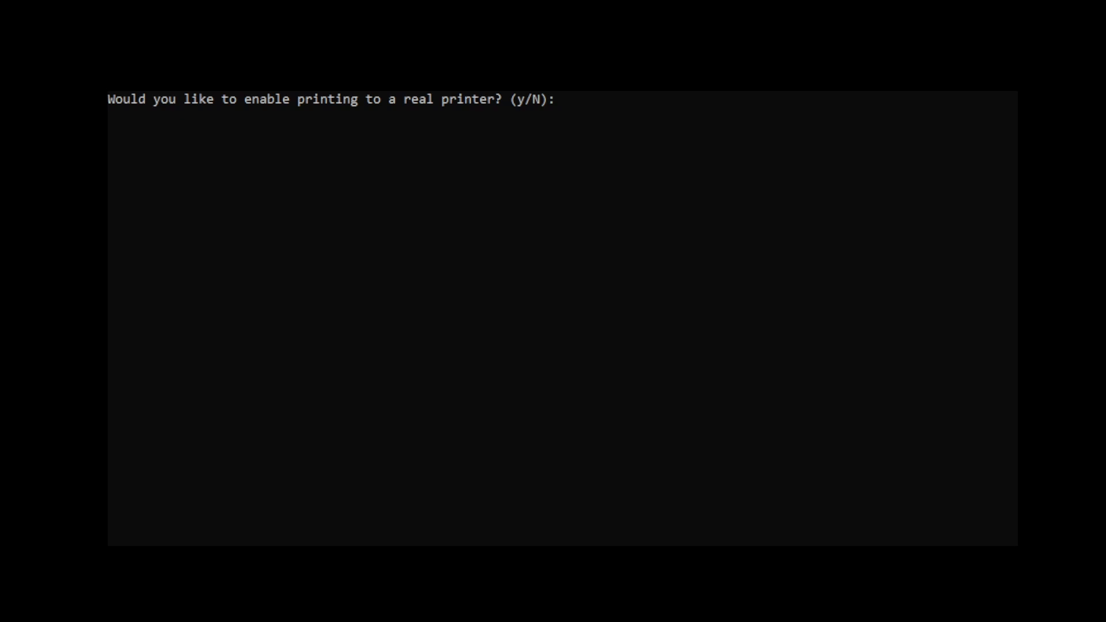
- Answer N to the real-printer prompt so the server connects and lists its addresses
{"action": "type", "text": "N"}
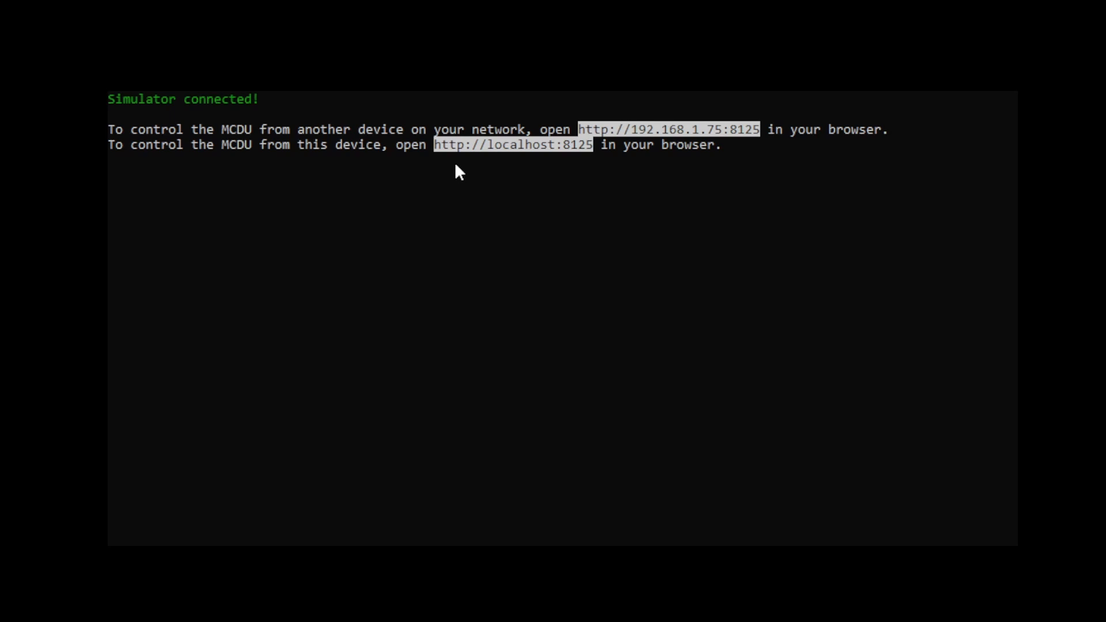
{"action": "mouse_move", "coordinate": [592, 140]}
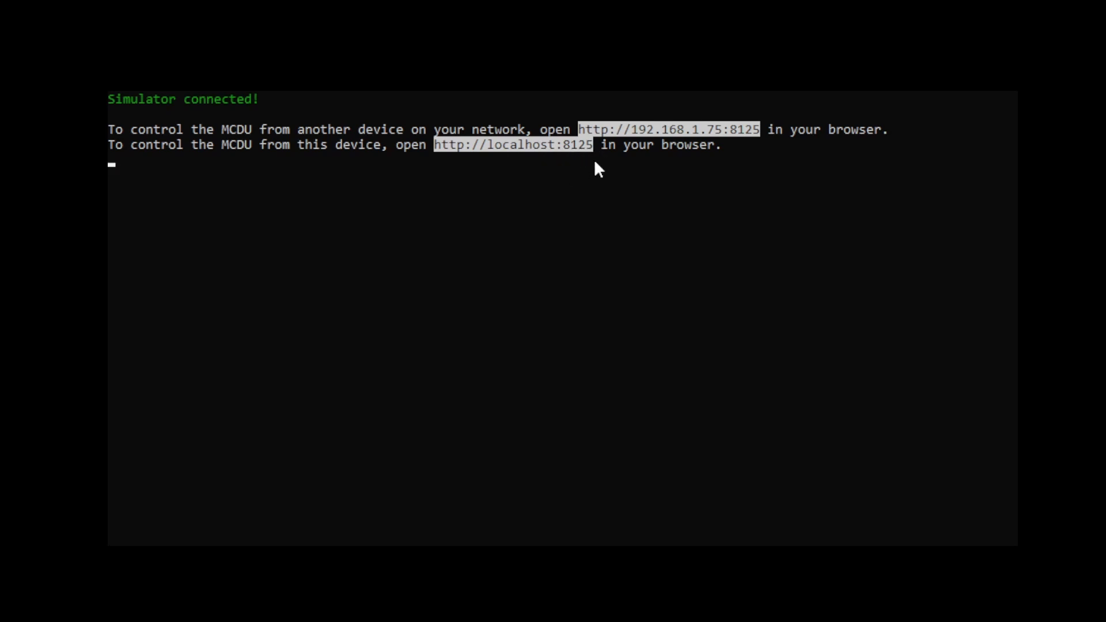
{"action": "mouse_move", "coordinate": [558, 163]}
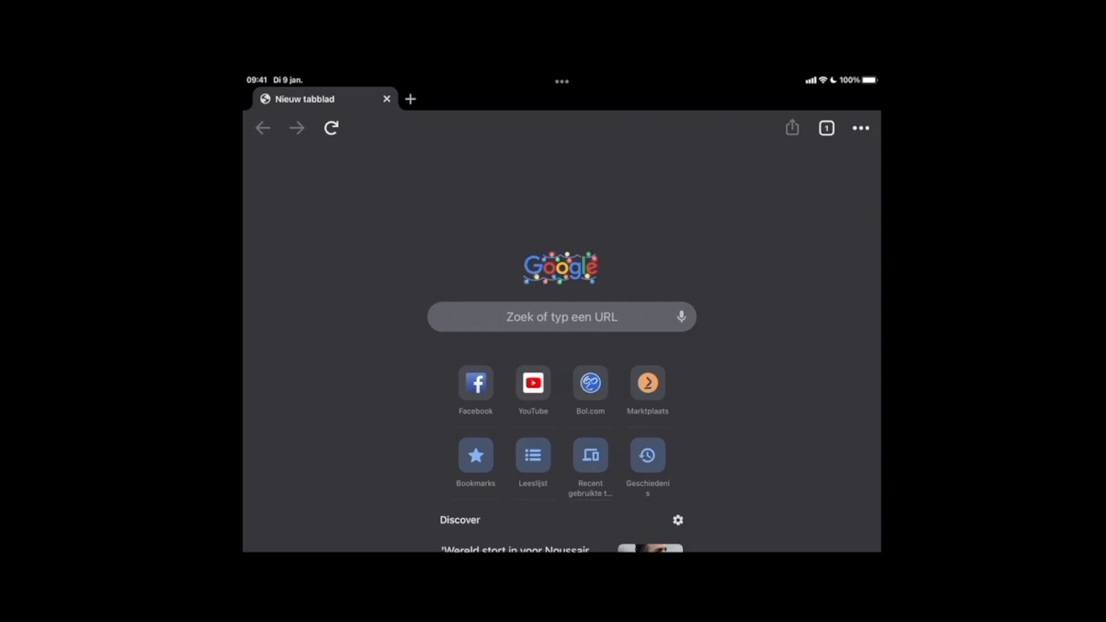
- Enter 192.168.1.75:8125 in the iPad Chrome address bar
{"action": "left_click", "coordinate": [561, 315]}
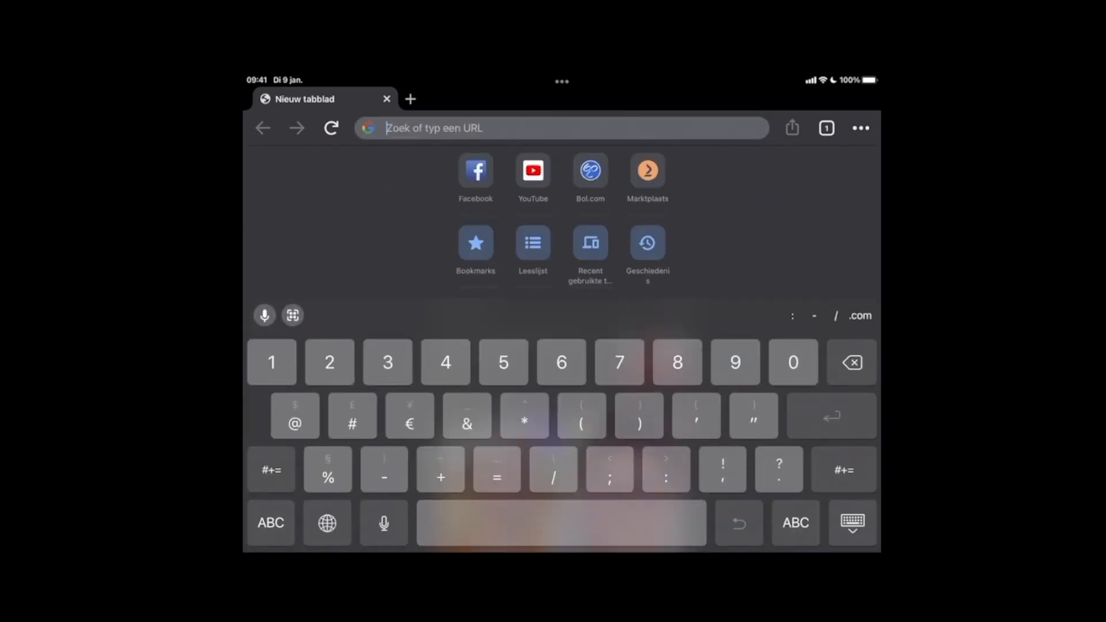
{"action": "type", "text": "192.168.1.75:8125"}
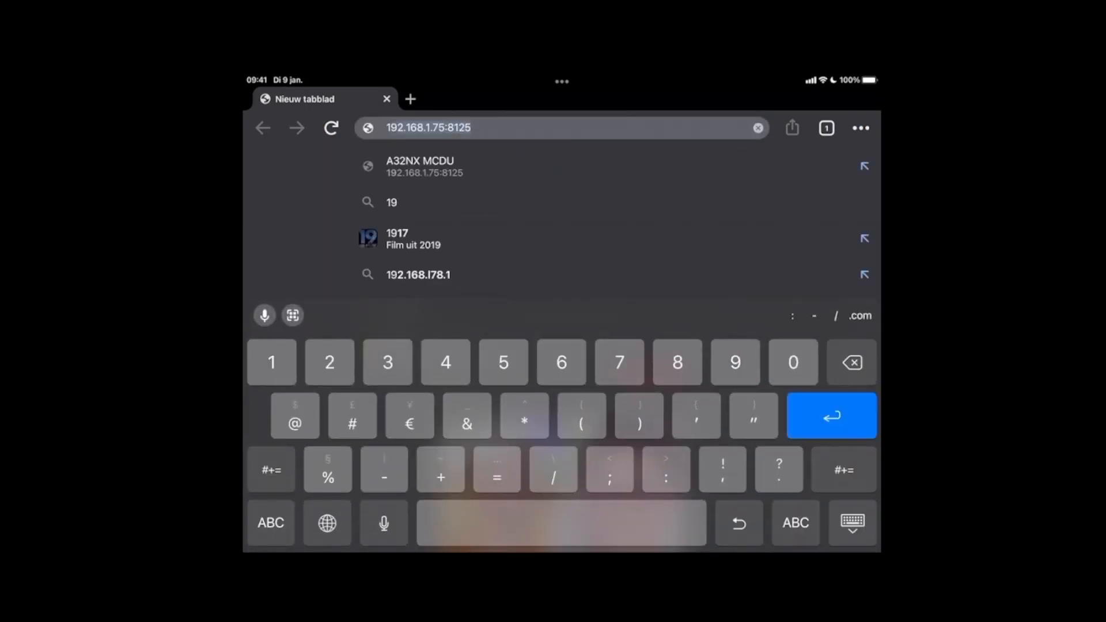